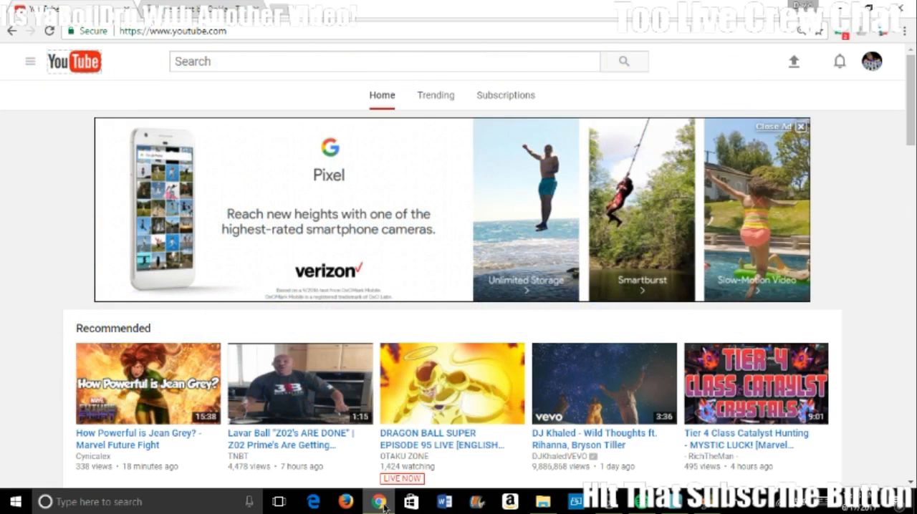
pyautogui.moveTo(164, 309)
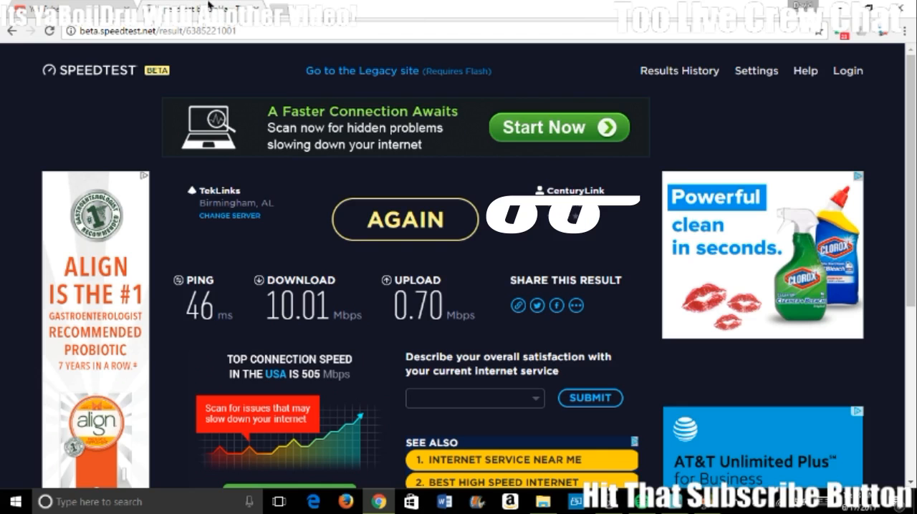
pyautogui.moveTo(241, 66)
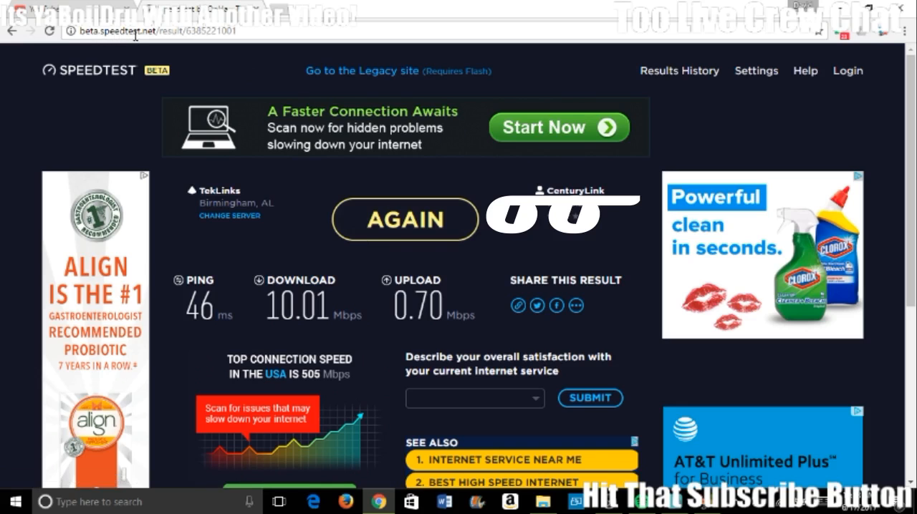
pyautogui.moveTo(420, 233)
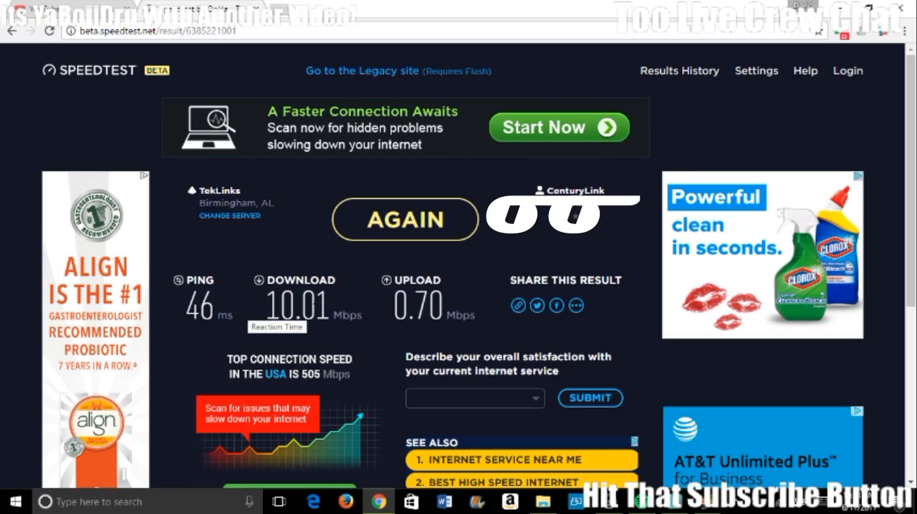
pyautogui.moveTo(432, 336)
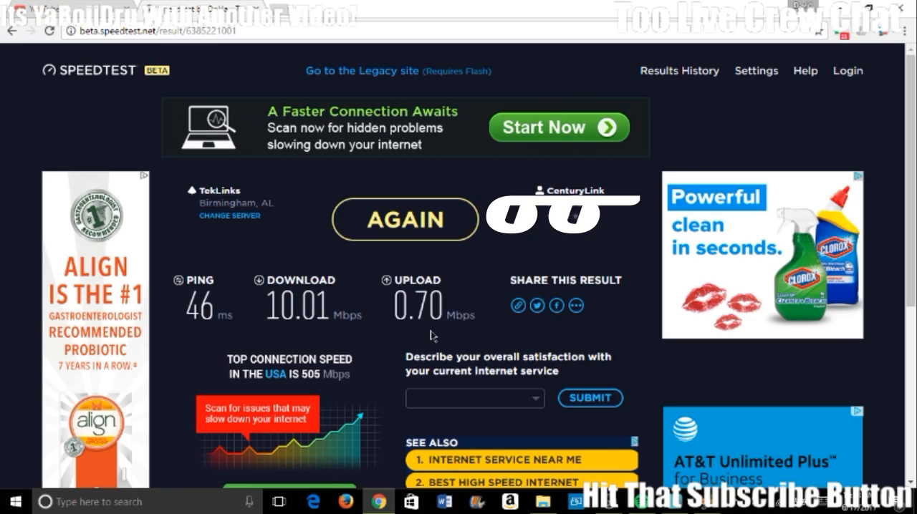
pyautogui.moveTo(382, 352)
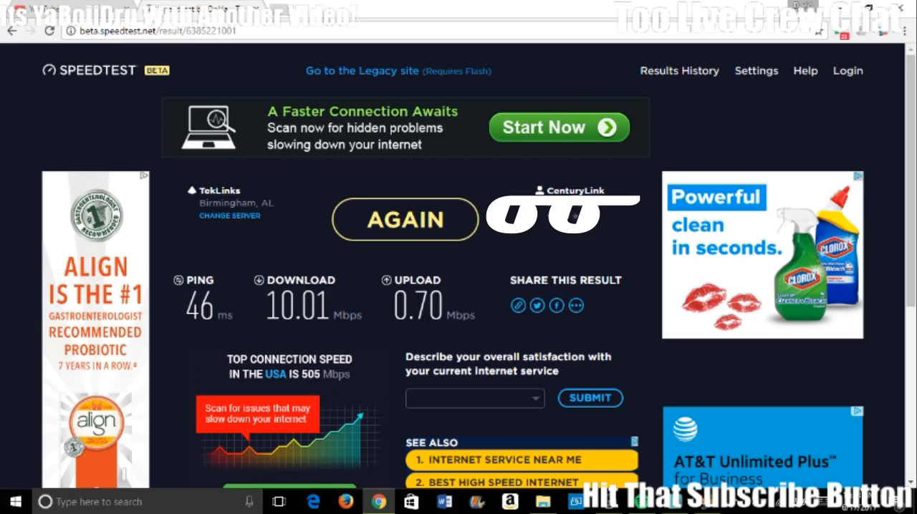
pyautogui.moveTo(285, 222)
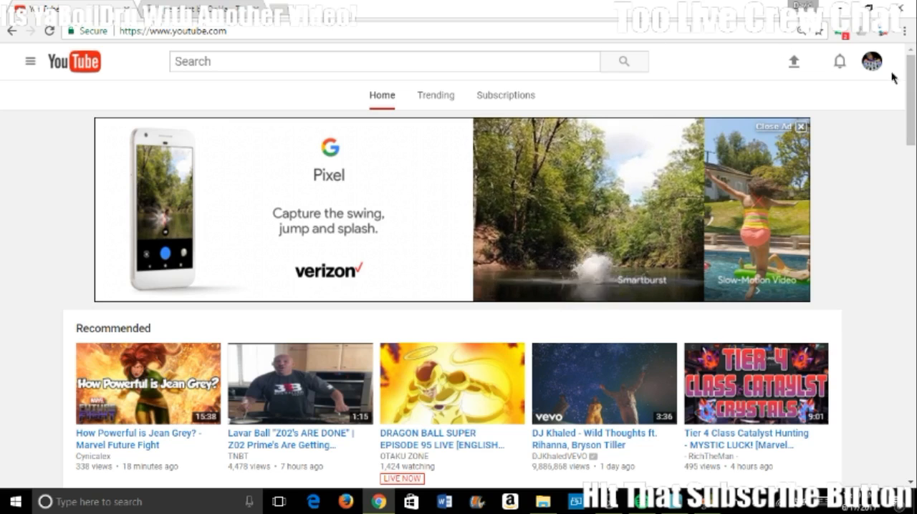
# - Go from the account menu to Creator Studio's Live Streaming 'Stream now' page
pyautogui.click(871, 61)
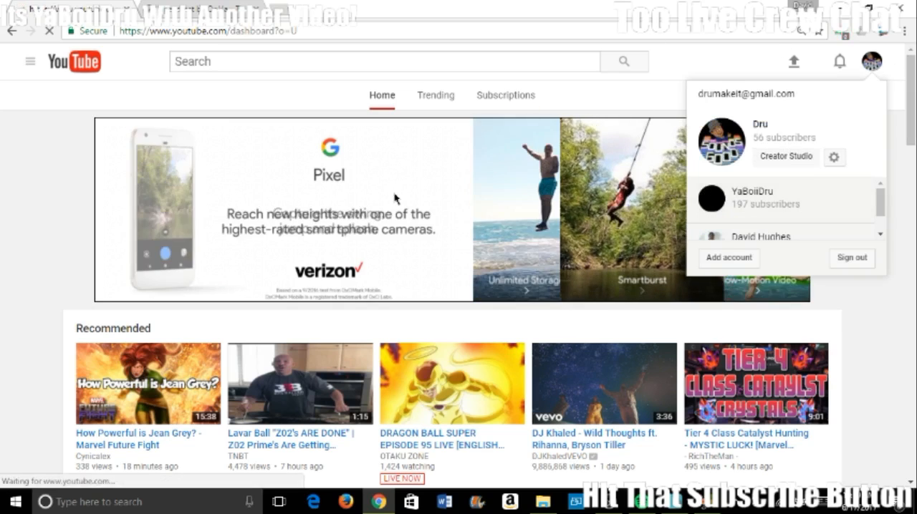
pyautogui.click(785, 156)
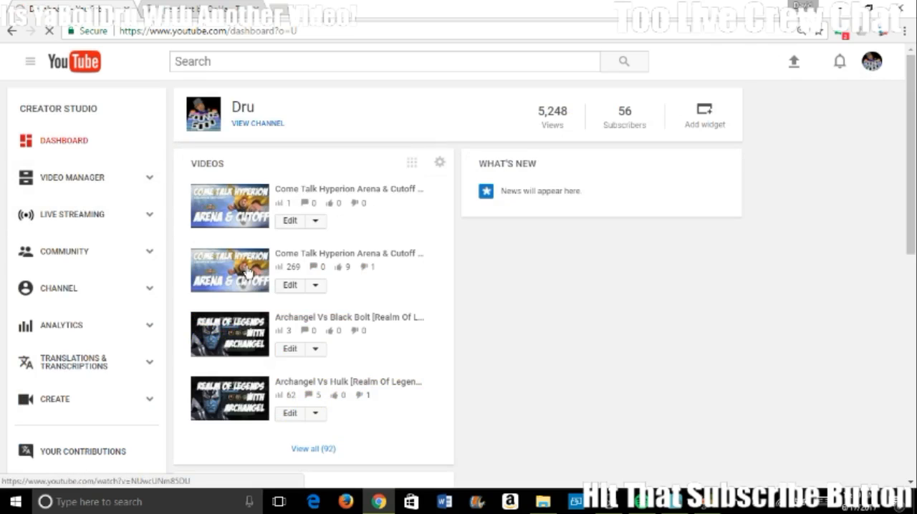
pyautogui.click(71, 214)
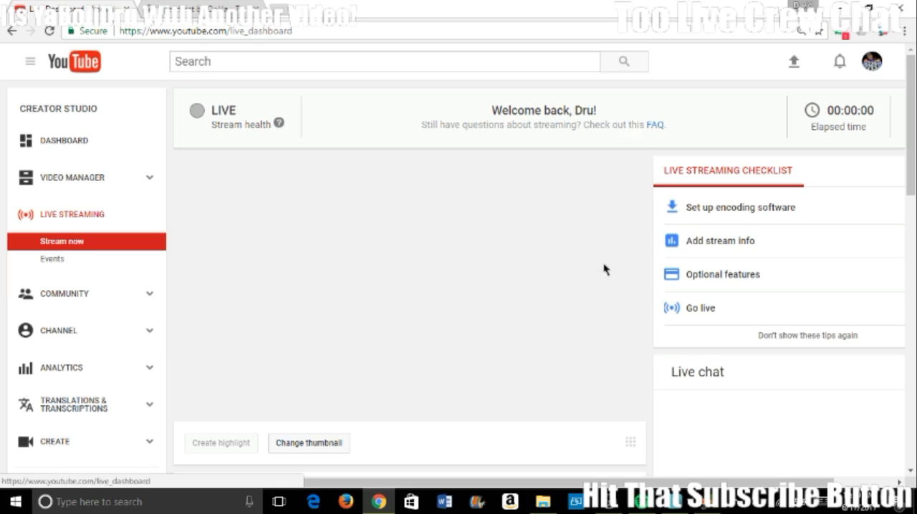
# - Scroll the live dashboard to review the encoder server URL and hidden stream key
pyautogui.scroll(-3)
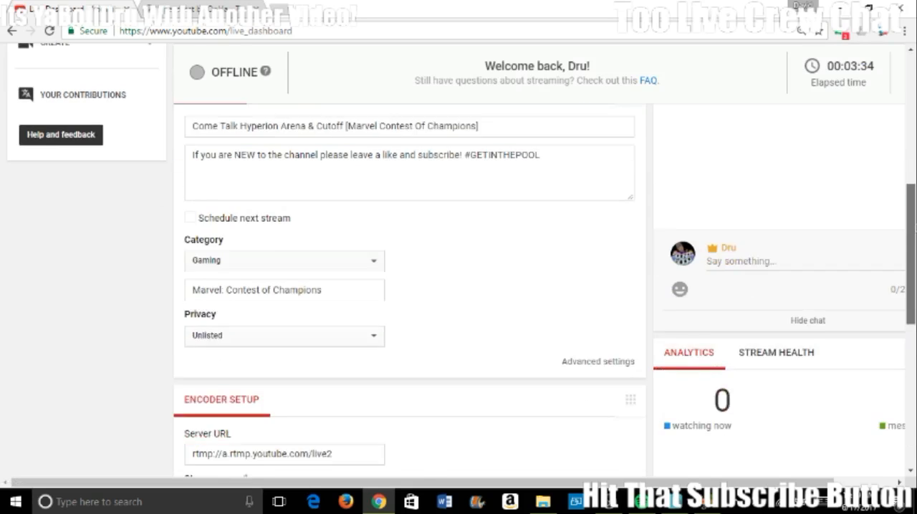
pyautogui.scroll(-3)
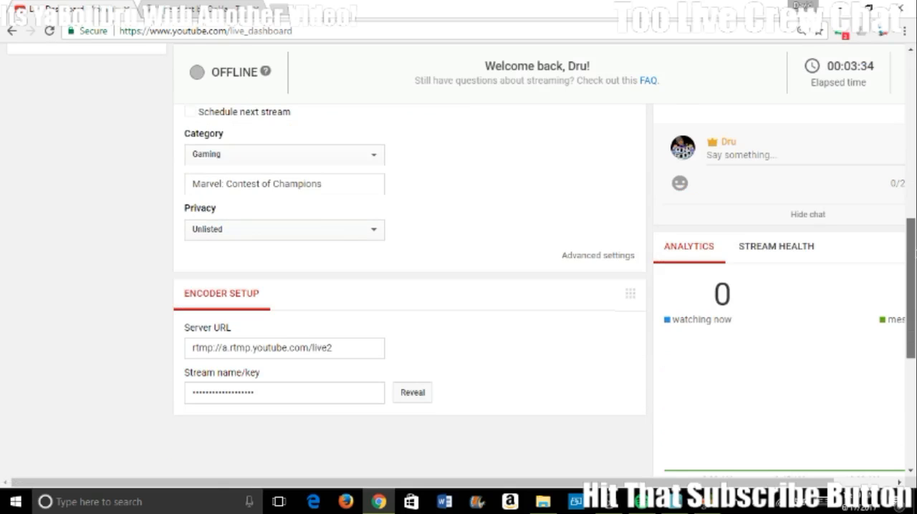
pyautogui.scroll(3)
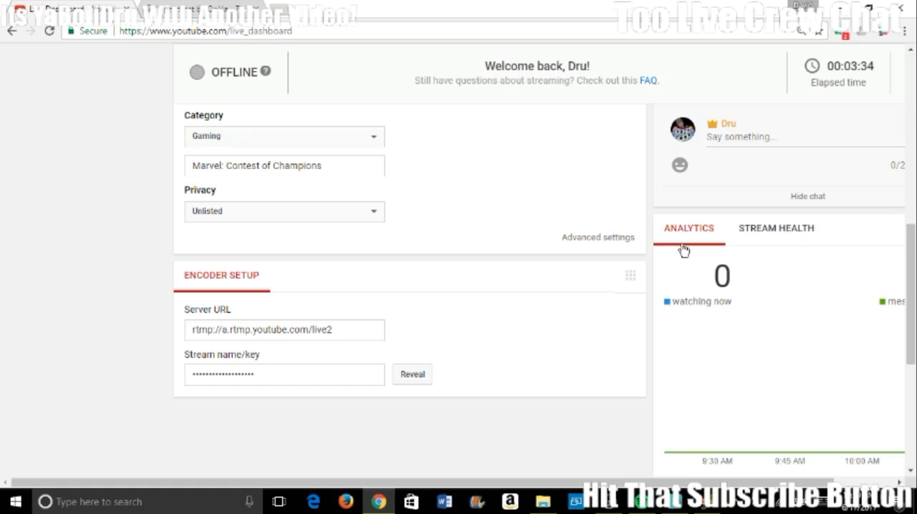
pyautogui.scroll(3)
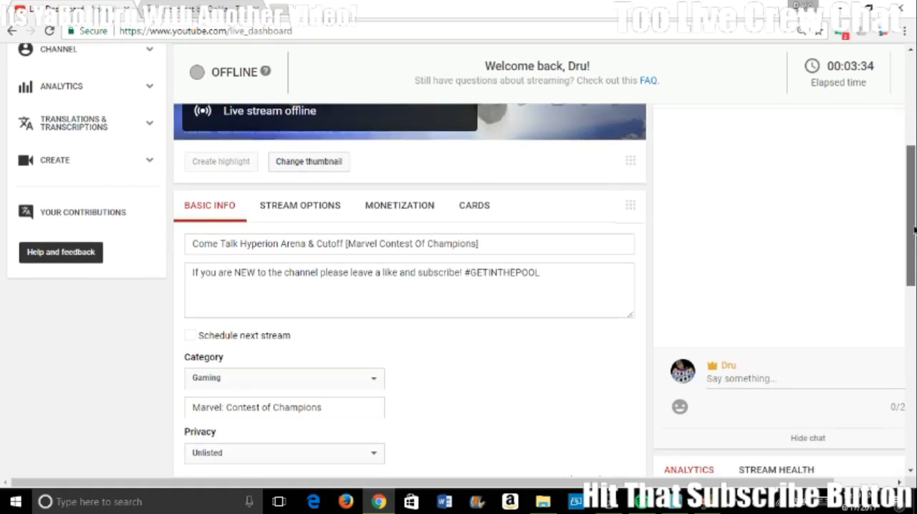
pyautogui.scroll(-3)
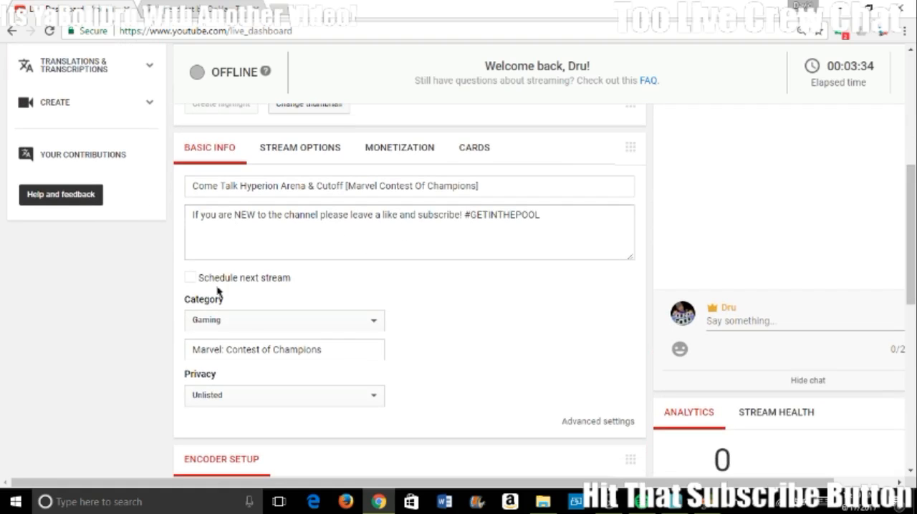
pyautogui.moveTo(253, 332)
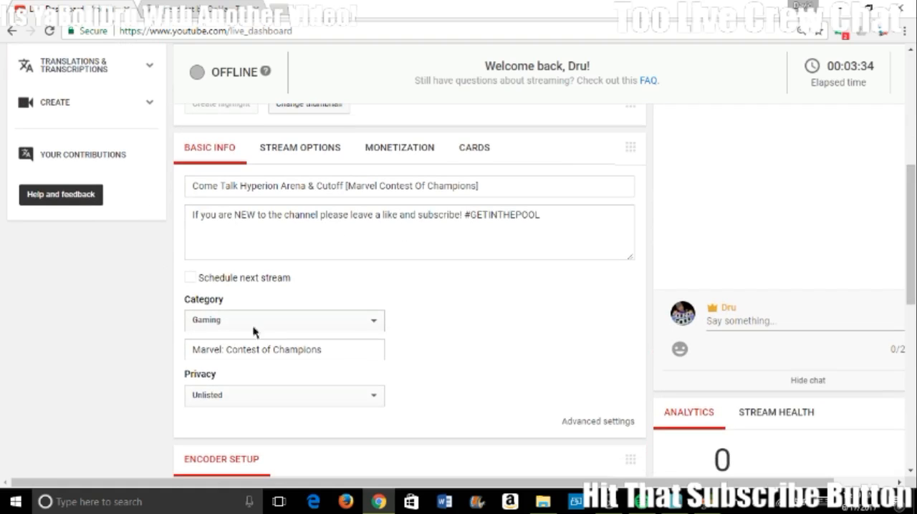
pyautogui.scroll(-3)
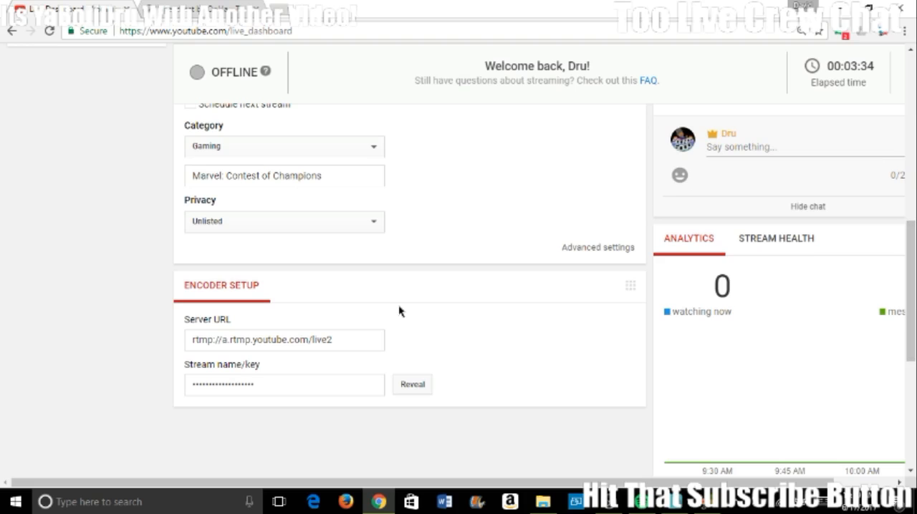
pyautogui.moveTo(410, 337)
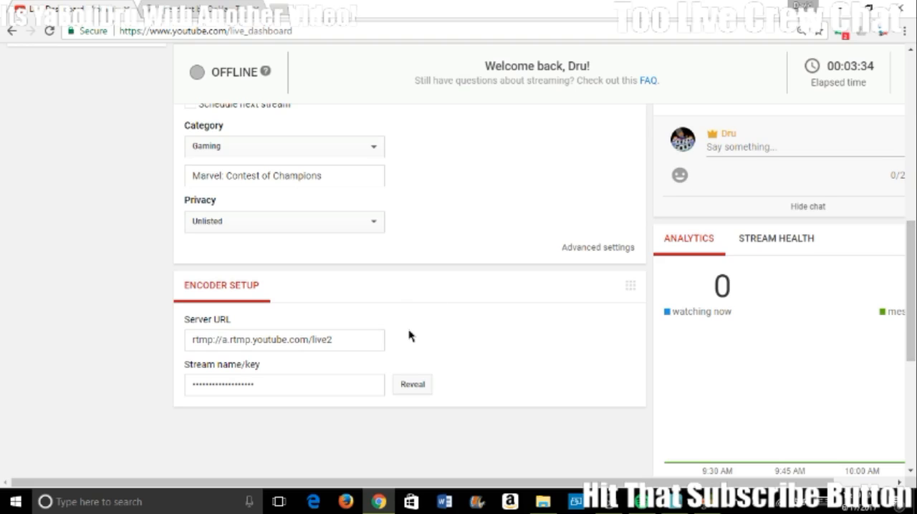
pyautogui.moveTo(402, 337)
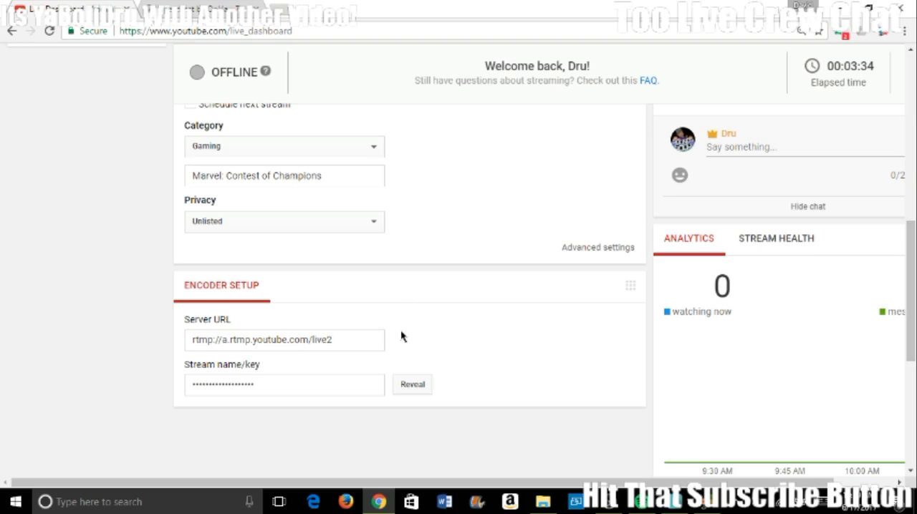
pyautogui.moveTo(305, 361)
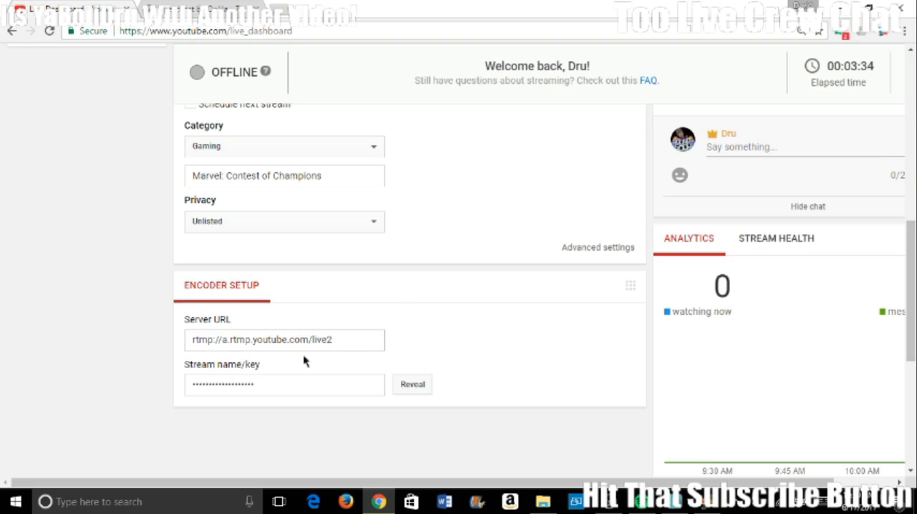
pyautogui.moveTo(440, 378)
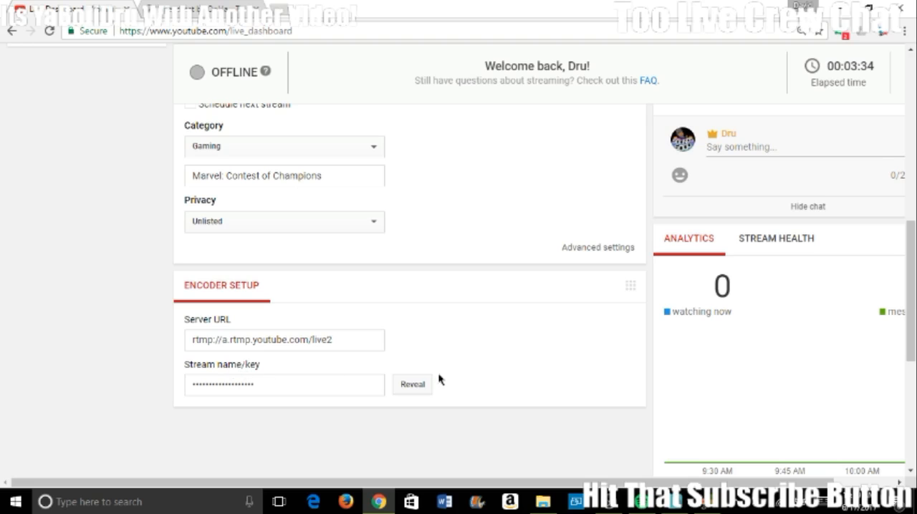
pyautogui.moveTo(421, 220)
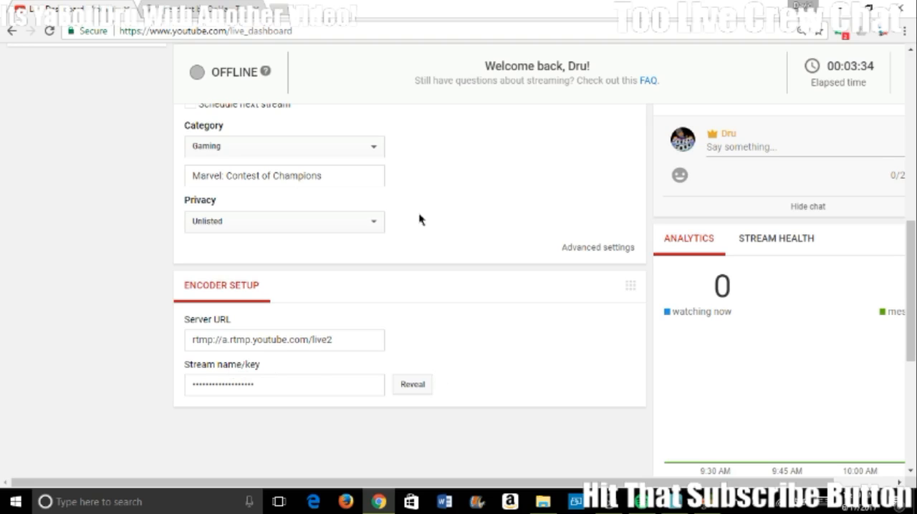
pyautogui.moveTo(240, 379)
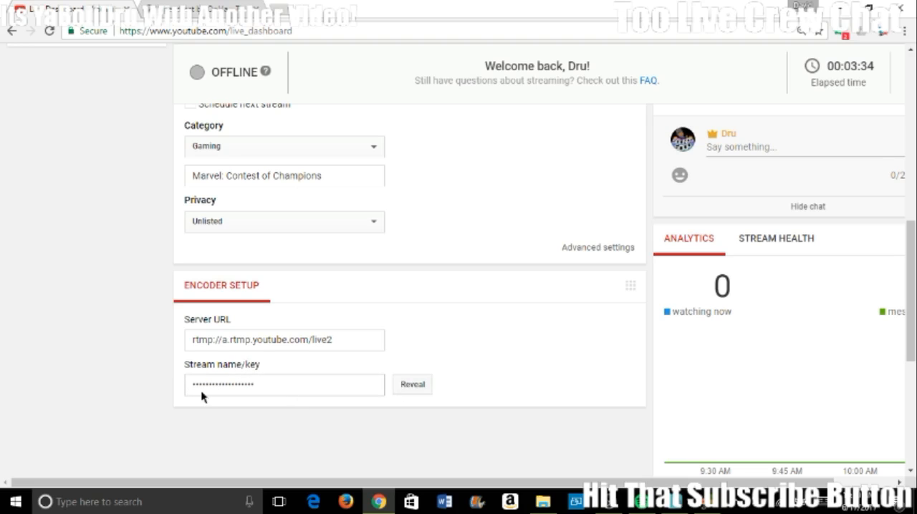
pyautogui.moveTo(318, 405)
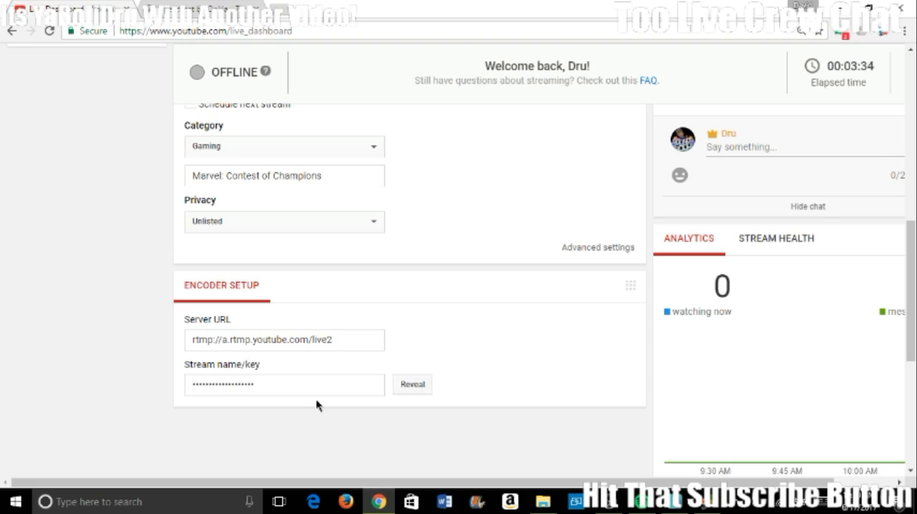
pyautogui.moveTo(649, 357)
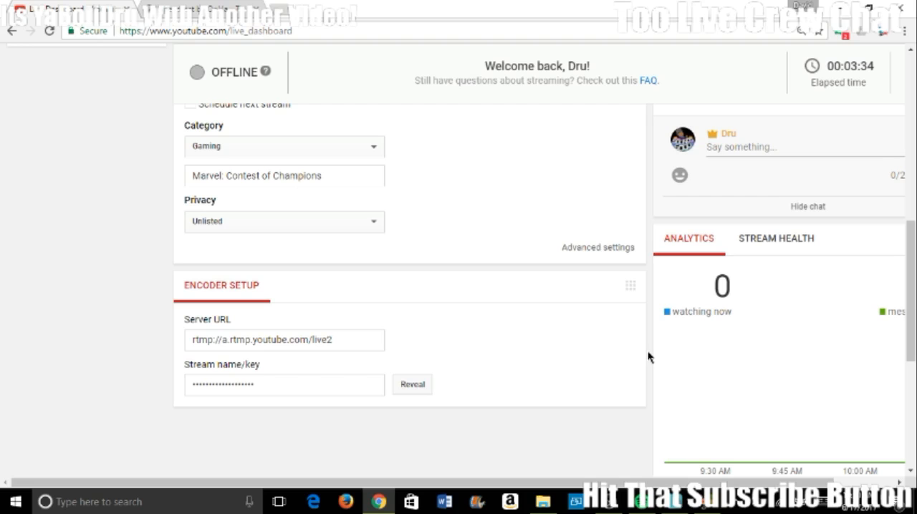
pyautogui.moveTo(258, 406)
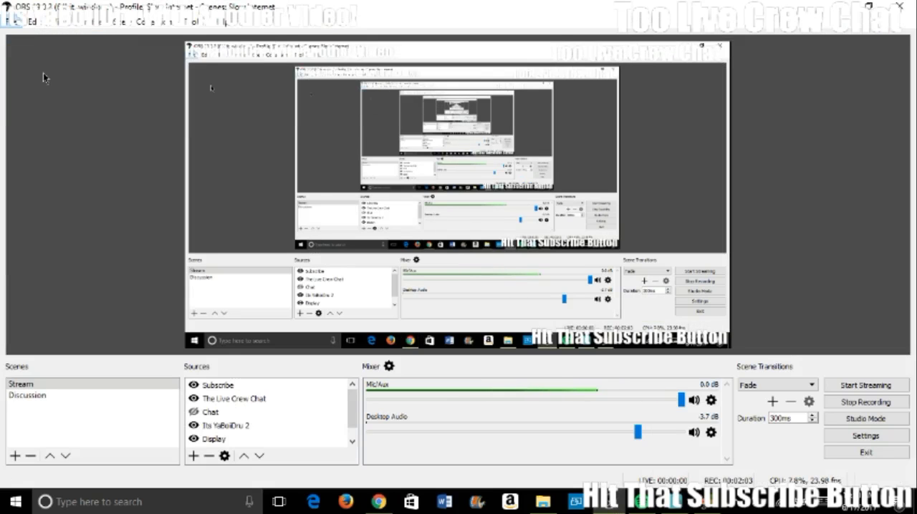
# - Stream to YouTube / YouTube Gaming via the Primary ingest server with the stream key
pyautogui.click(865, 436)
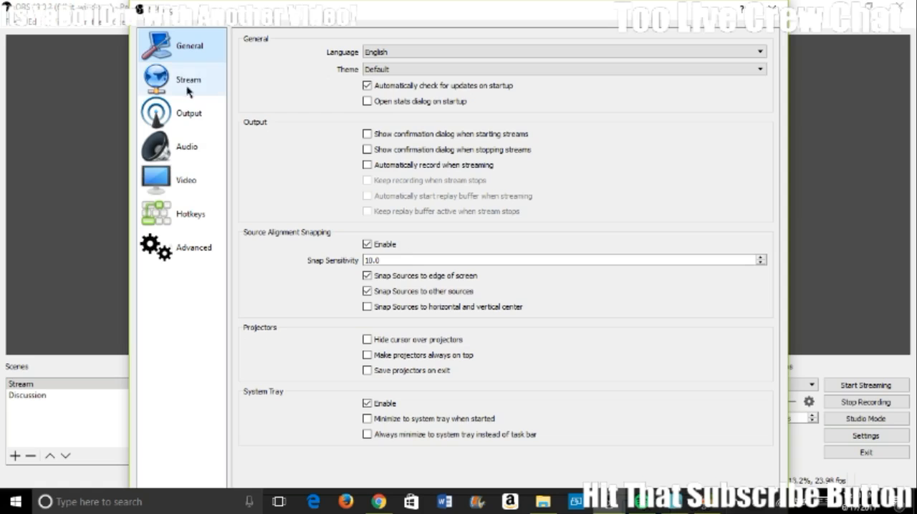
pyautogui.click(189, 78)
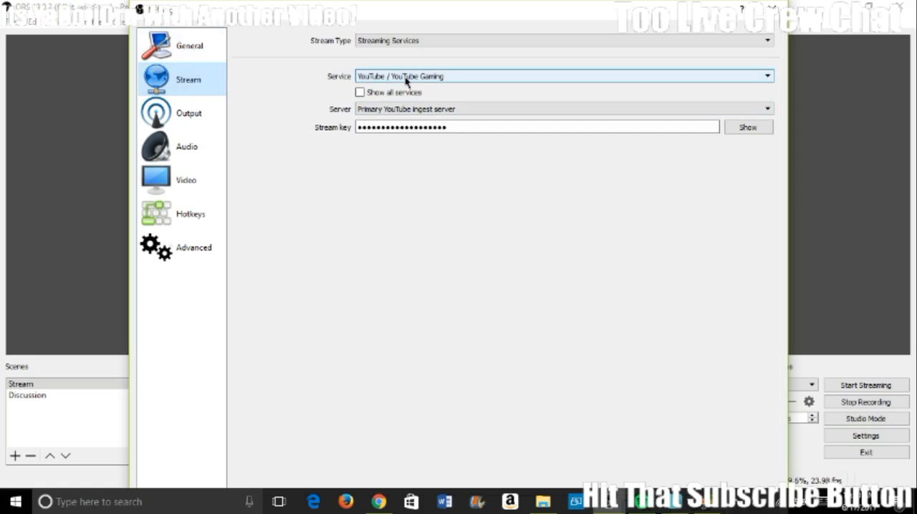
pyautogui.moveTo(448, 65)
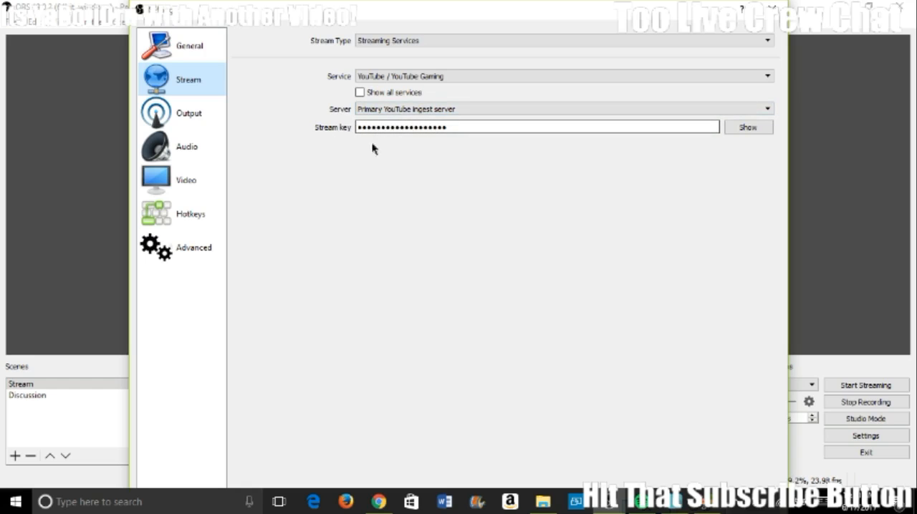
pyautogui.click(189, 112)
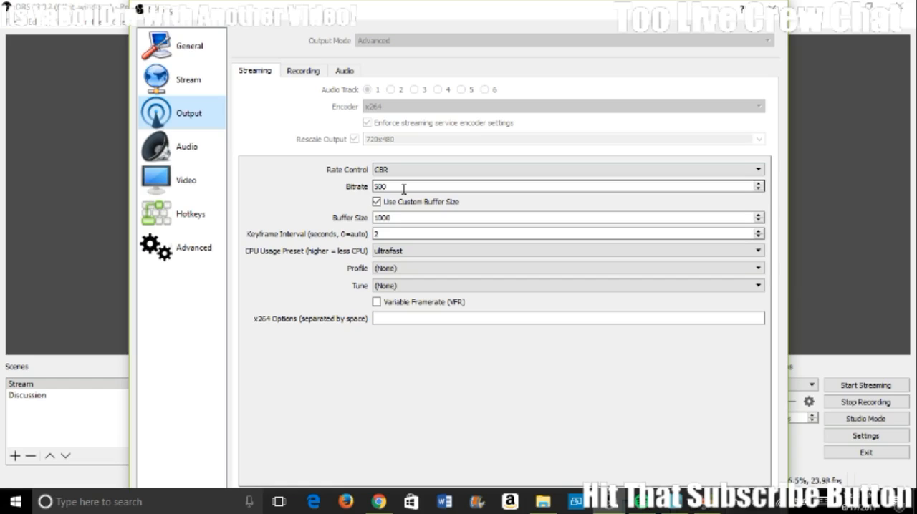
pyautogui.moveTo(363, 170)
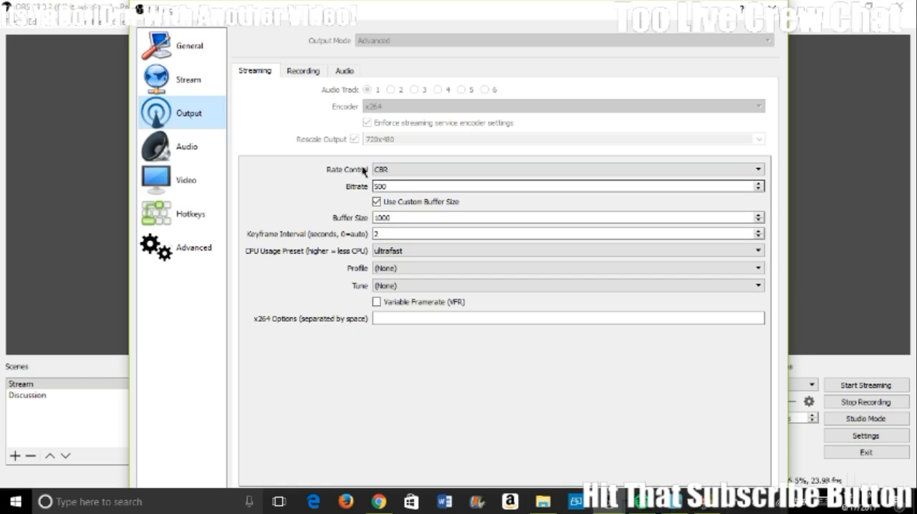
# - Use CBR at 500 bitrate, buffer 1000, keyframe interval 2, ultrafast CPU preset
pyautogui.click(566, 170)
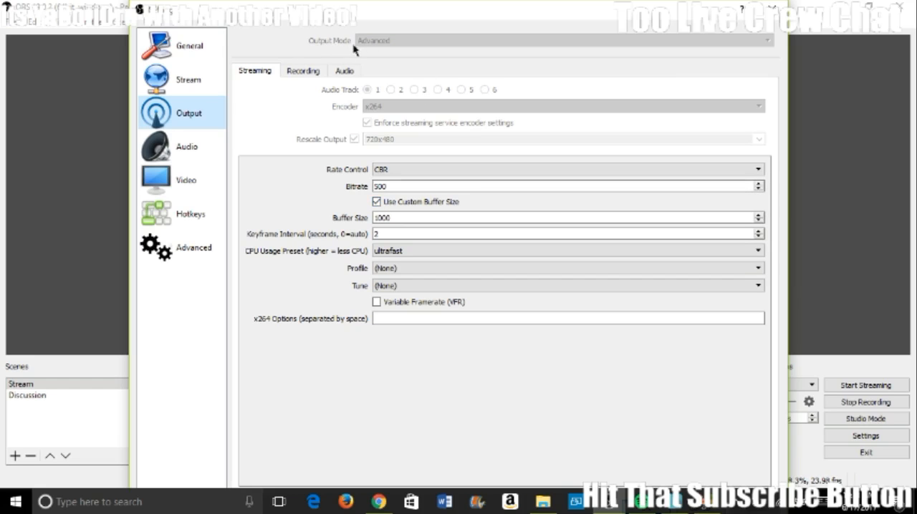
pyautogui.moveTo(384, 12)
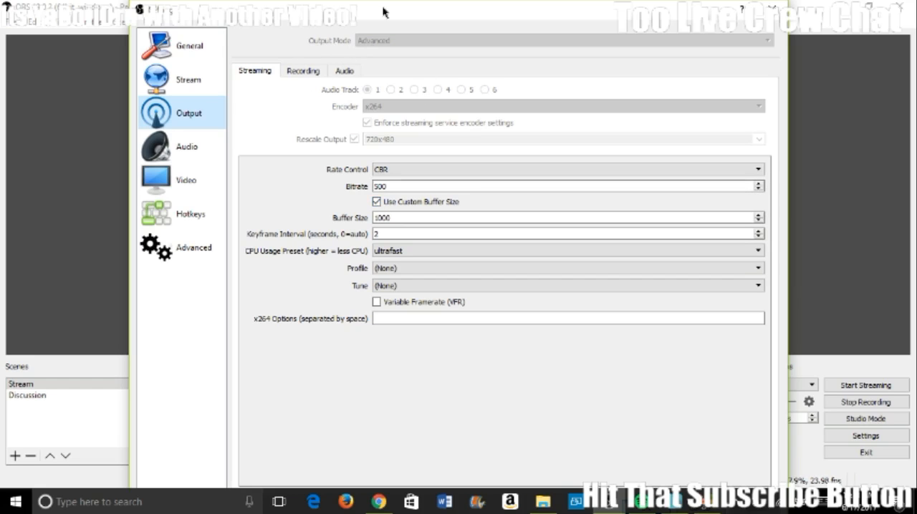
pyautogui.moveTo(359, 56)
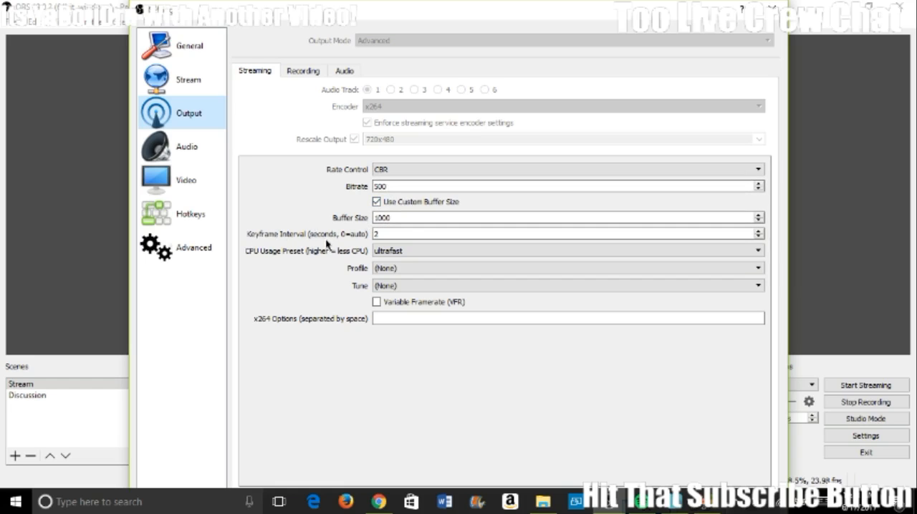
pyautogui.moveTo(270, 265)
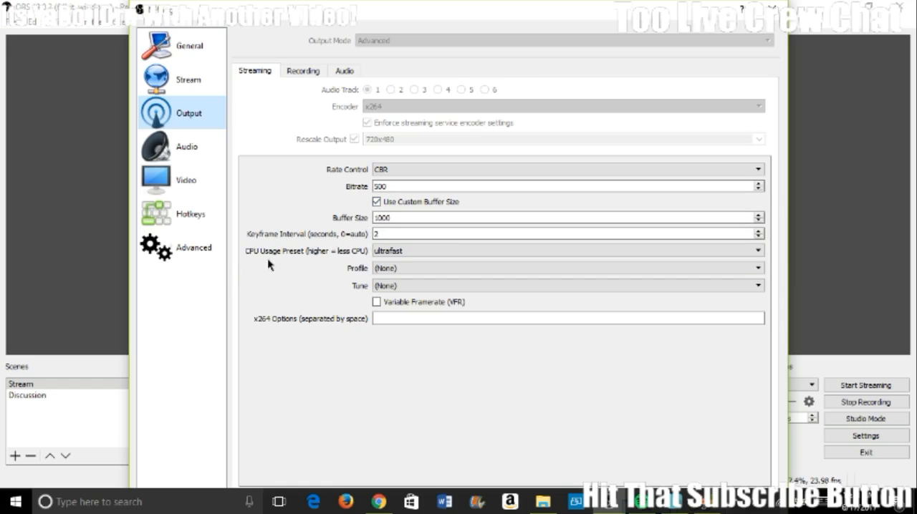
pyautogui.moveTo(351, 259)
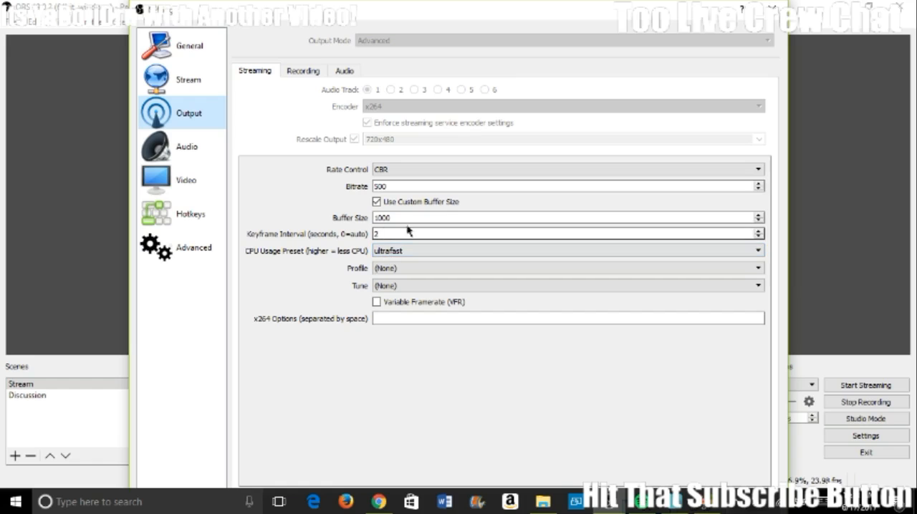
pyautogui.moveTo(347, 274)
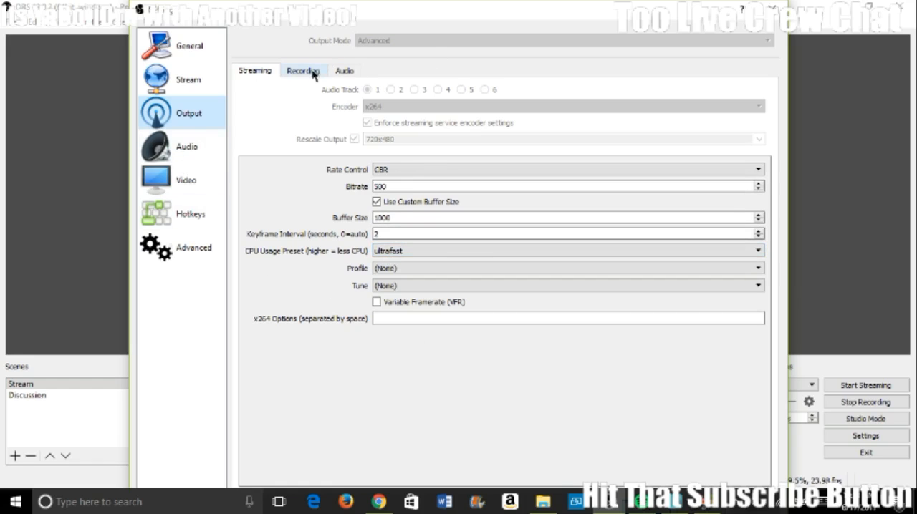
pyautogui.click(186, 146)
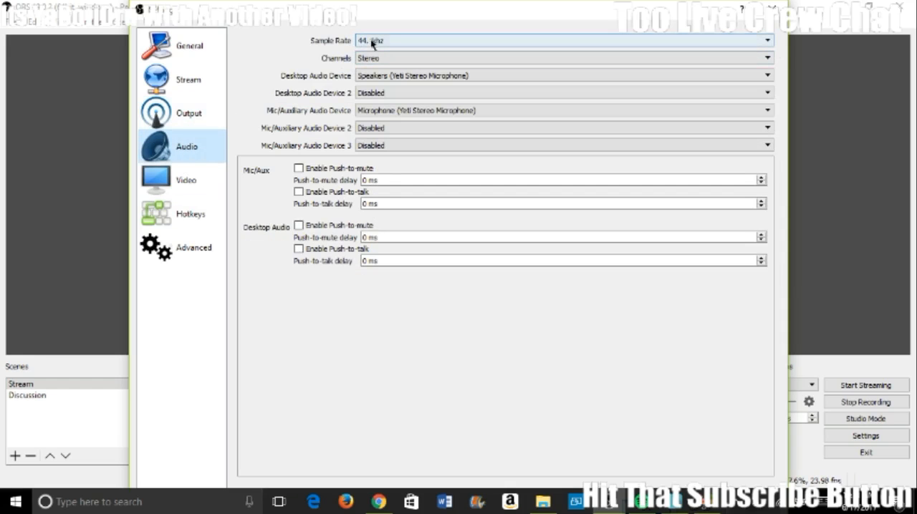
pyautogui.moveTo(389, 44)
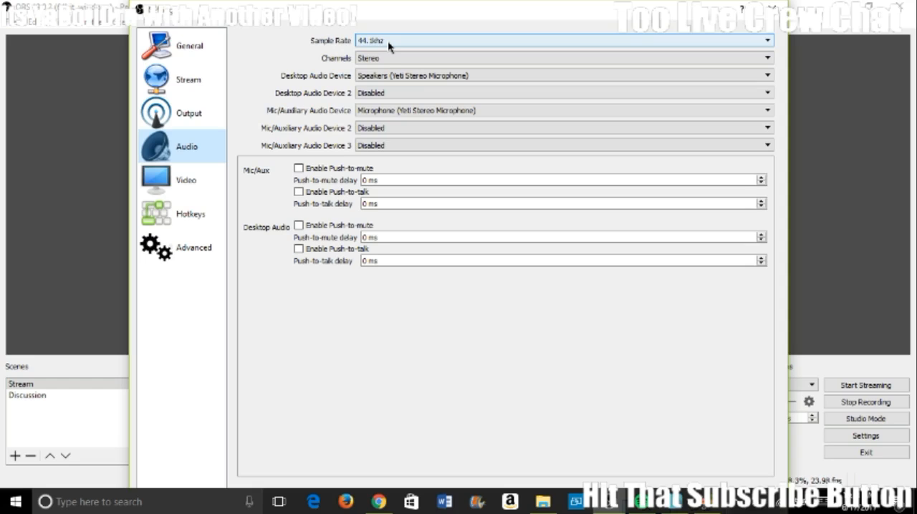
# - Confirm 44.1 kHz stereo audio, then bring up the 856x480, 24 NTSC video settings
pyautogui.click(766, 40)
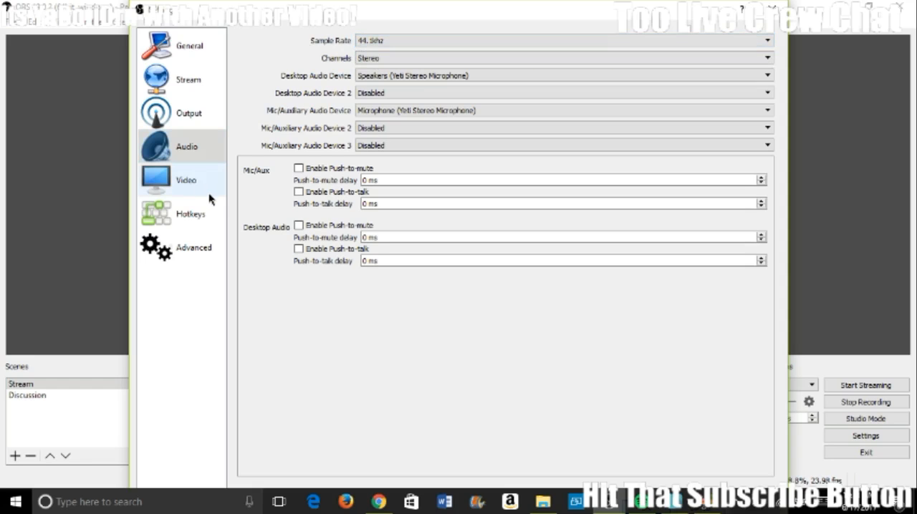
pyautogui.click(186, 179)
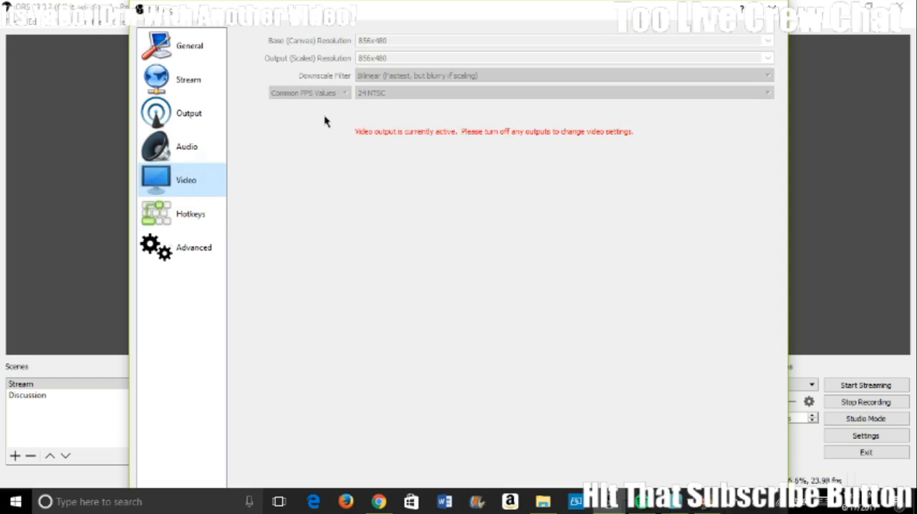
pyautogui.moveTo(360, 50)
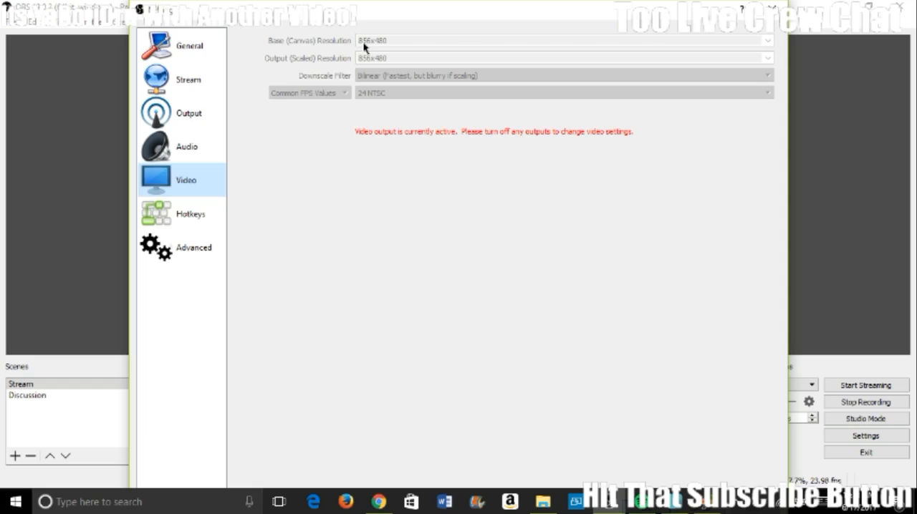
pyautogui.moveTo(379, 47)
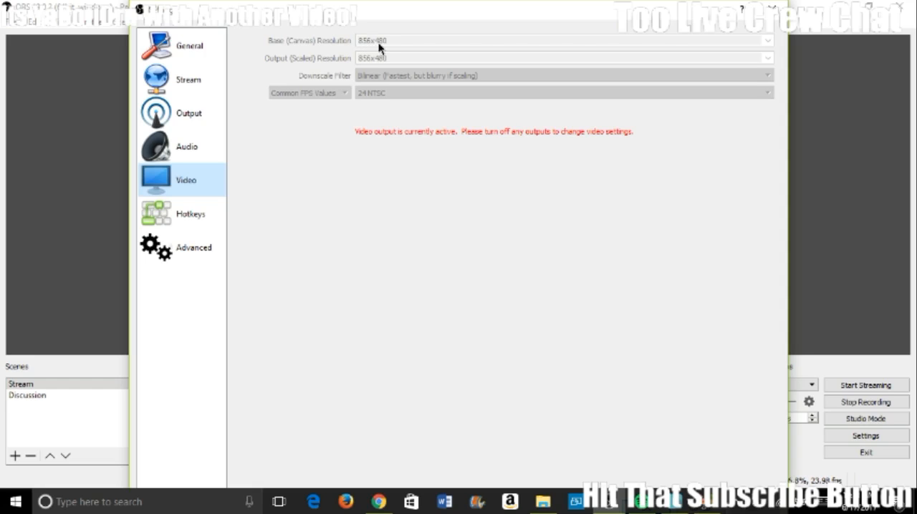
pyautogui.moveTo(388, 50)
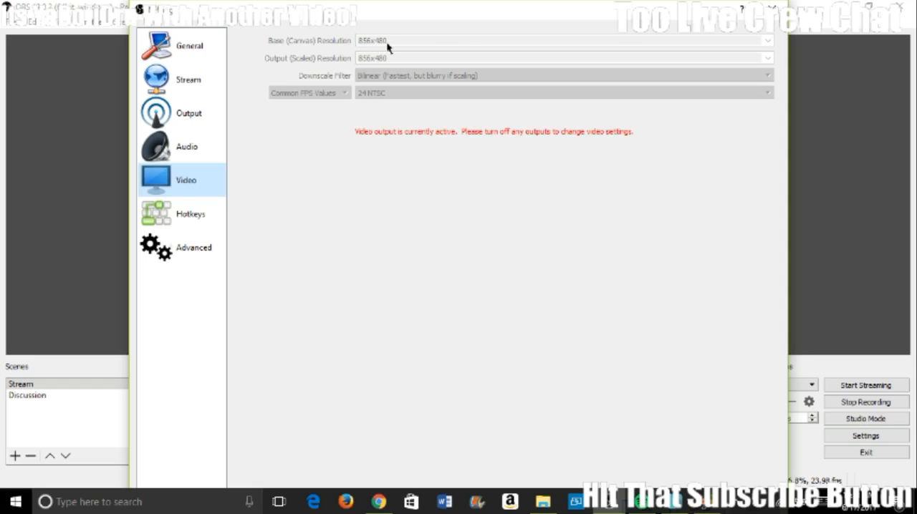
pyautogui.moveTo(280, 94)
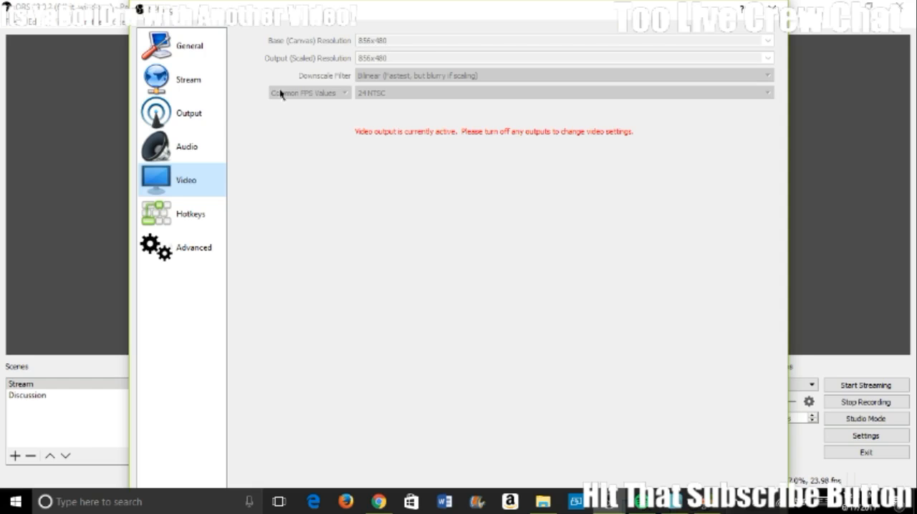
pyautogui.click(188, 80)
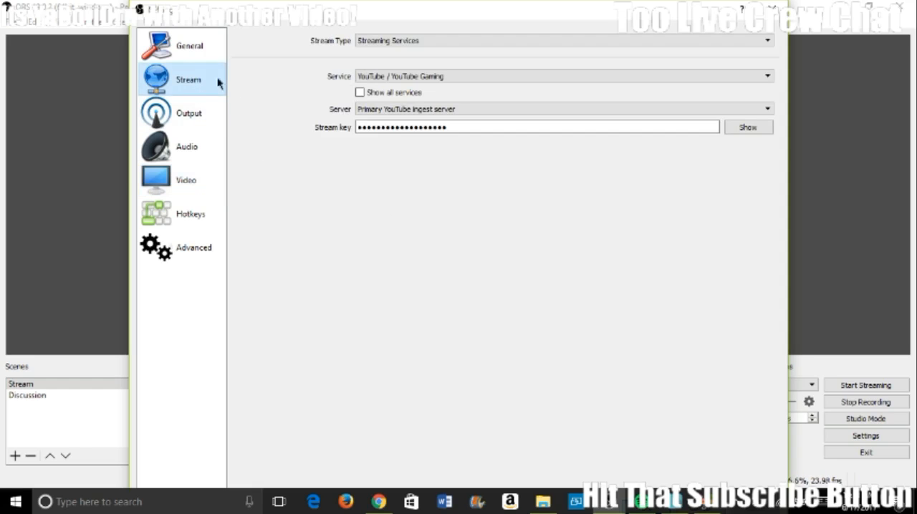
pyautogui.click(189, 113)
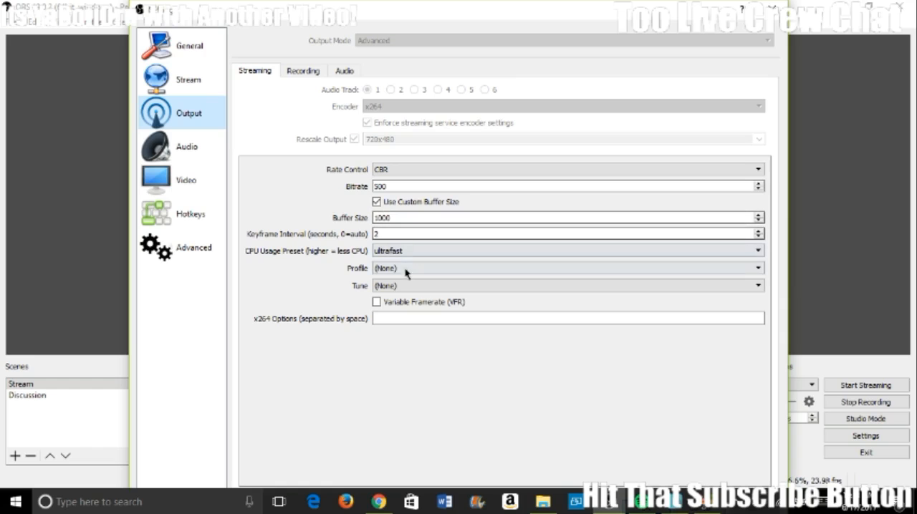
pyautogui.moveTo(182, 66)
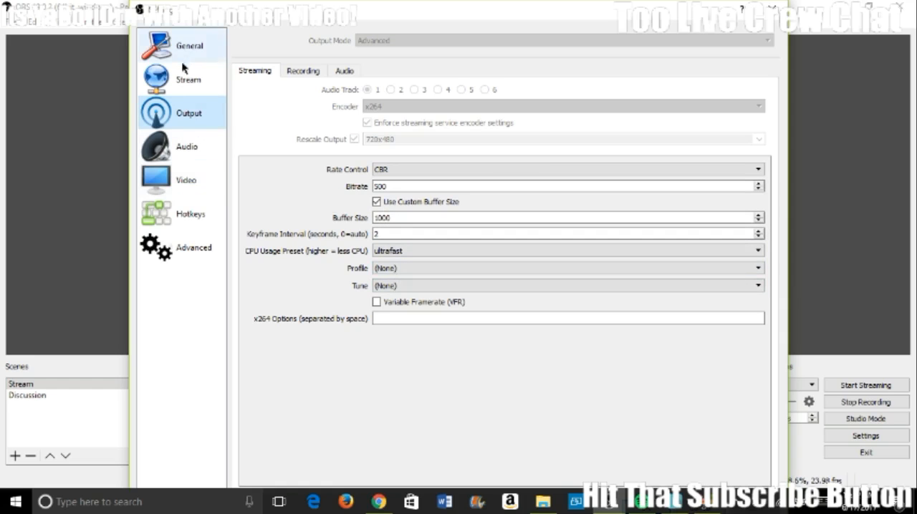
pyautogui.moveTo(384, 144)
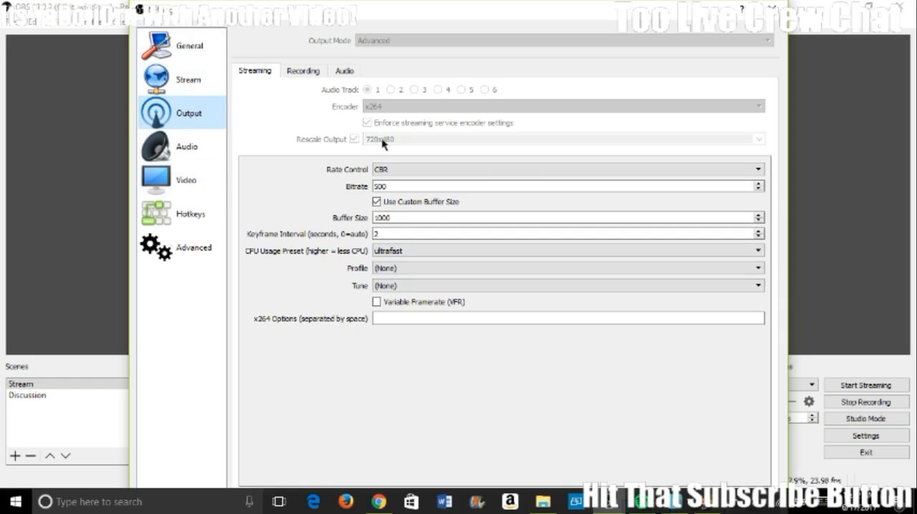
pyautogui.moveTo(367, 149)
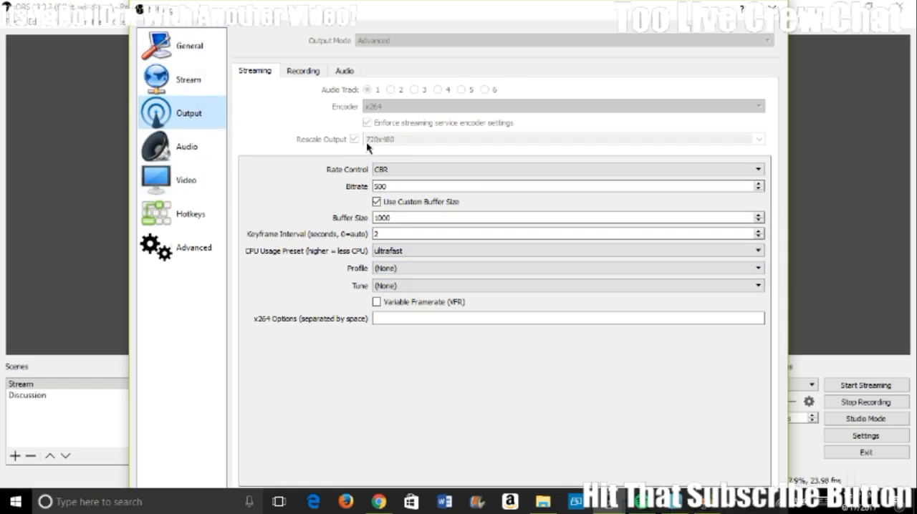
pyautogui.moveTo(397, 156)
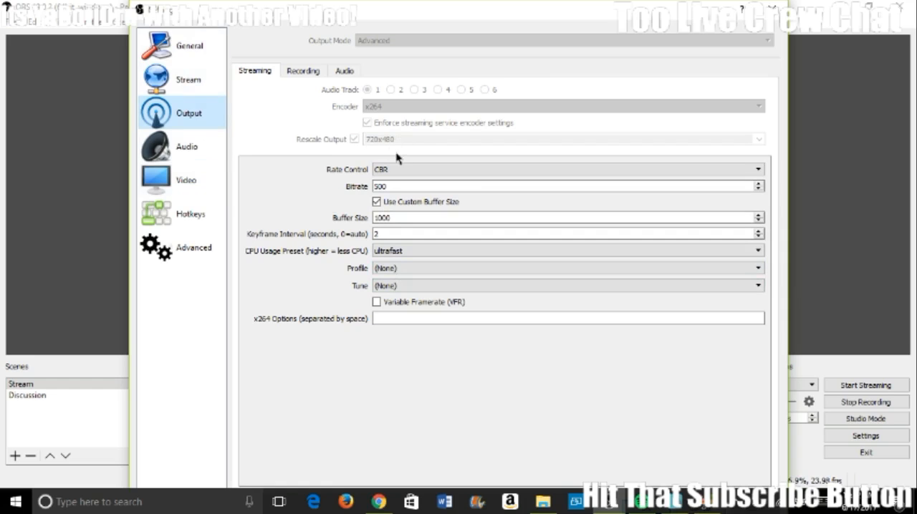
pyautogui.moveTo(387, 111)
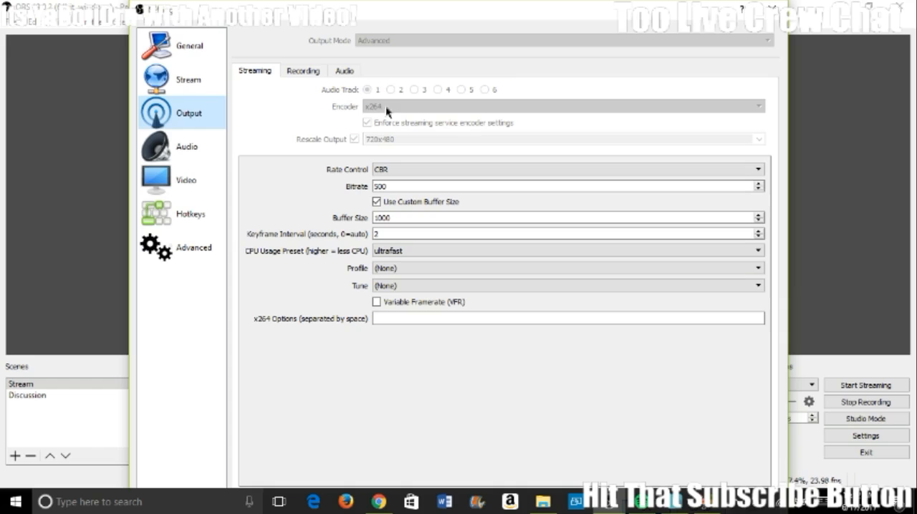
pyautogui.click(185, 179)
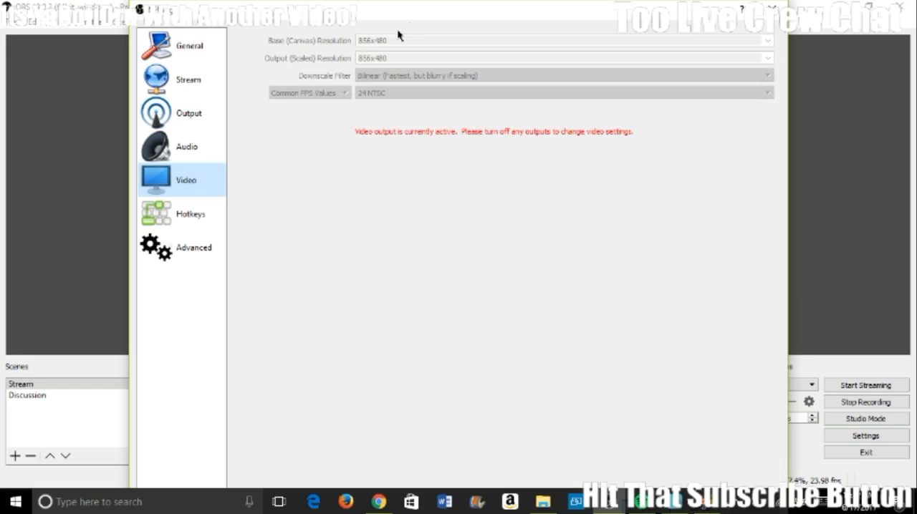
pyautogui.moveTo(370, 49)
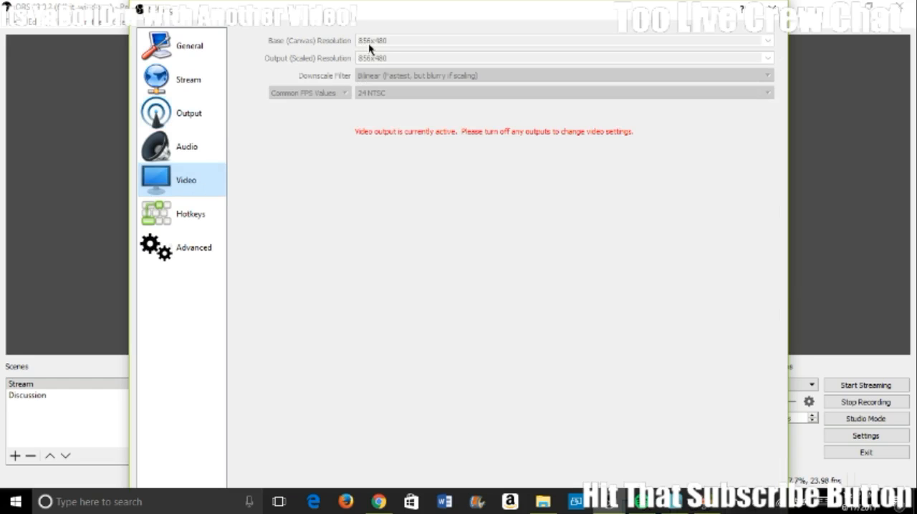
pyautogui.click(188, 80)
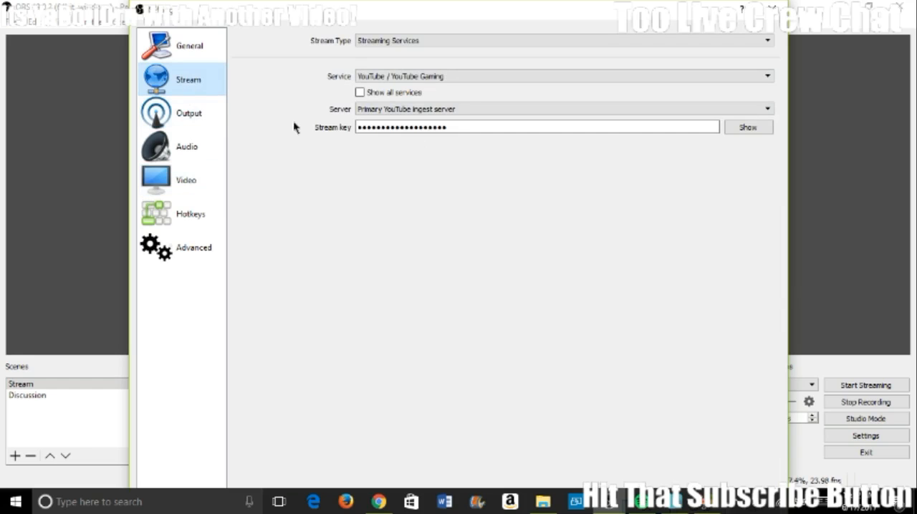
pyautogui.click(188, 112)
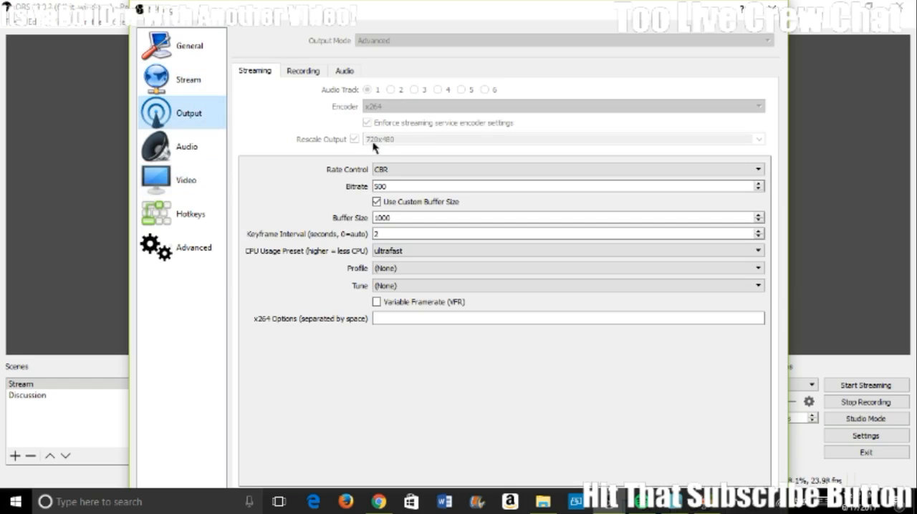
pyautogui.moveTo(413, 158)
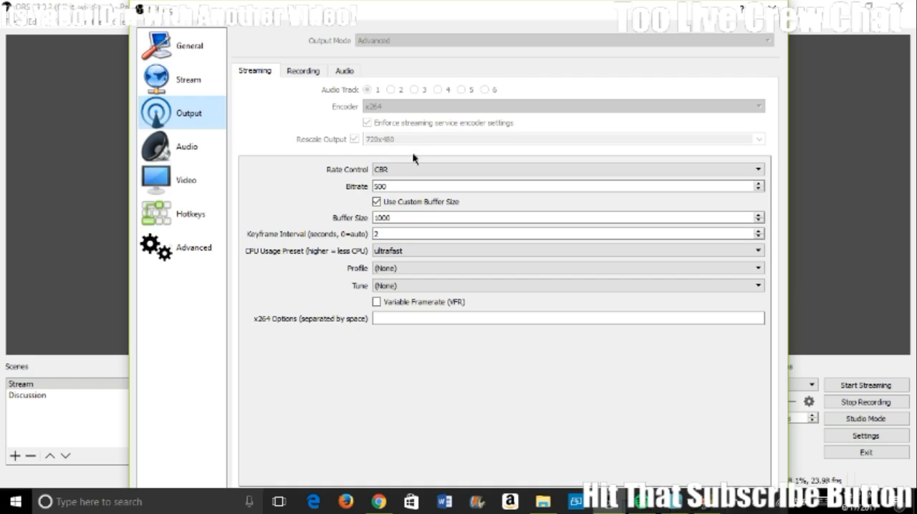
pyautogui.moveTo(342, 149)
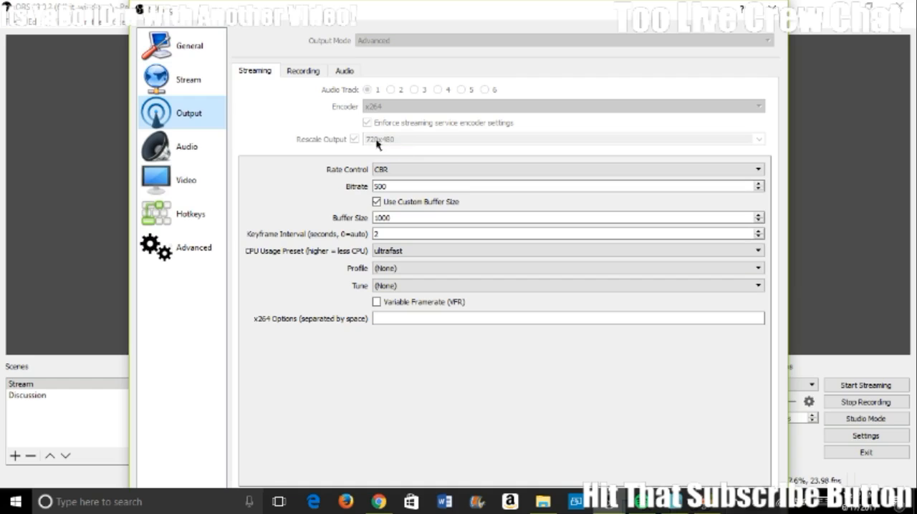
pyautogui.moveTo(387, 147)
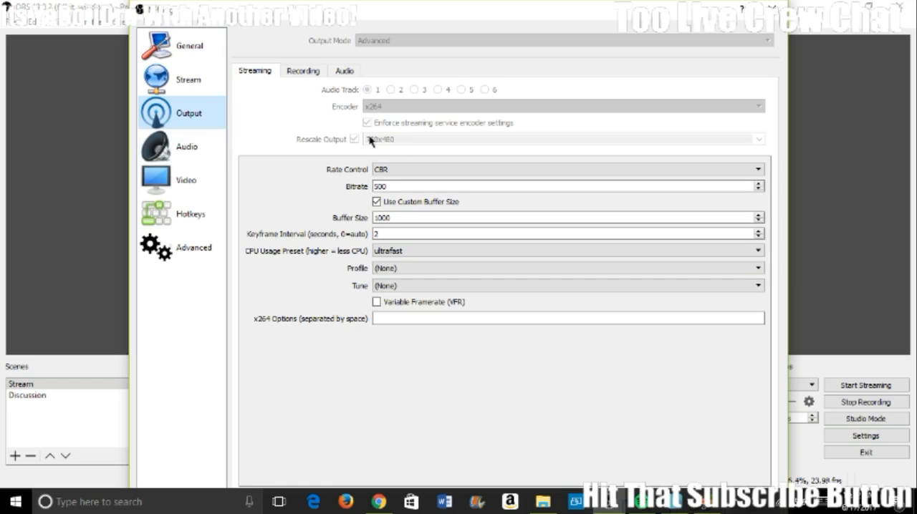
# - Recheck the Video tab's 856x480 base and output resolution at 24 NTSC
pyautogui.click(186, 180)
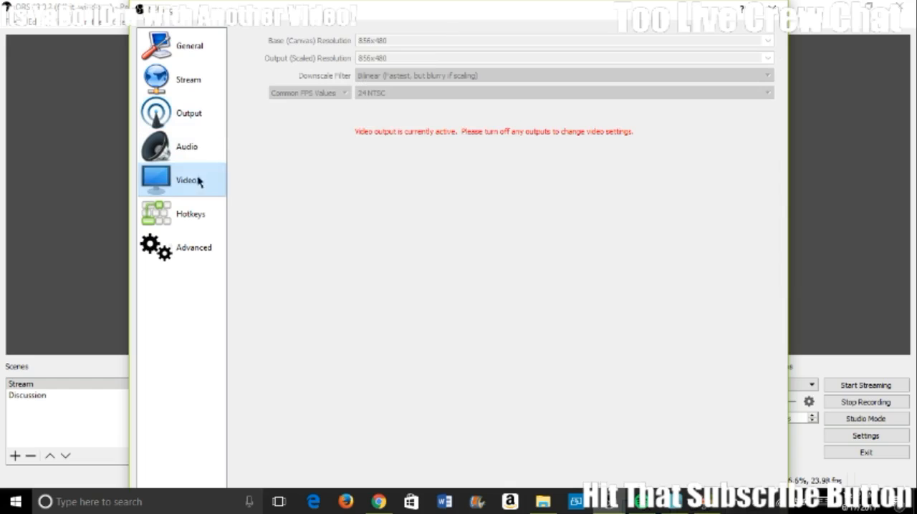
pyautogui.moveTo(371, 40)
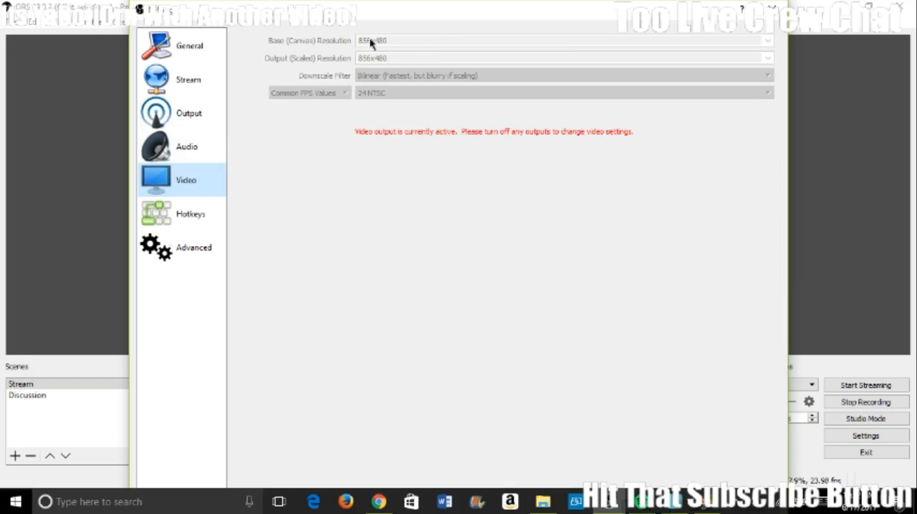
pyautogui.moveTo(346, 85)
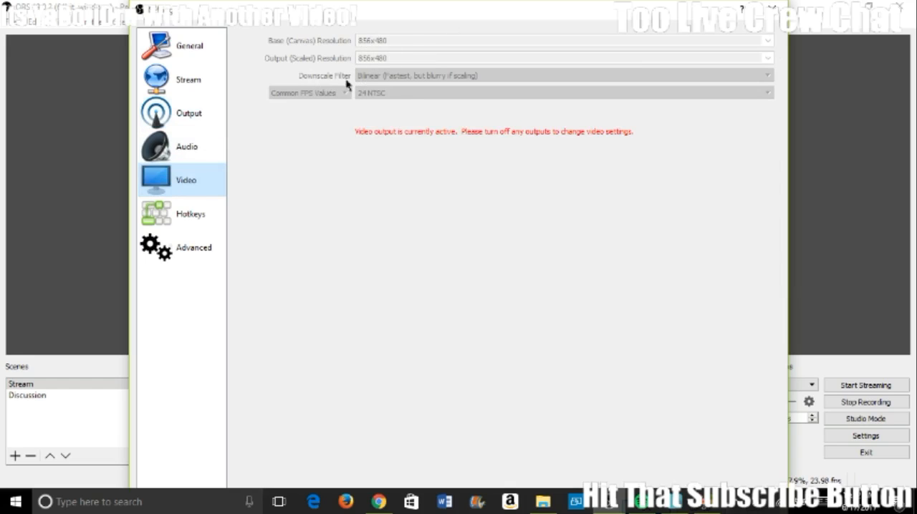
pyautogui.moveTo(400, 88)
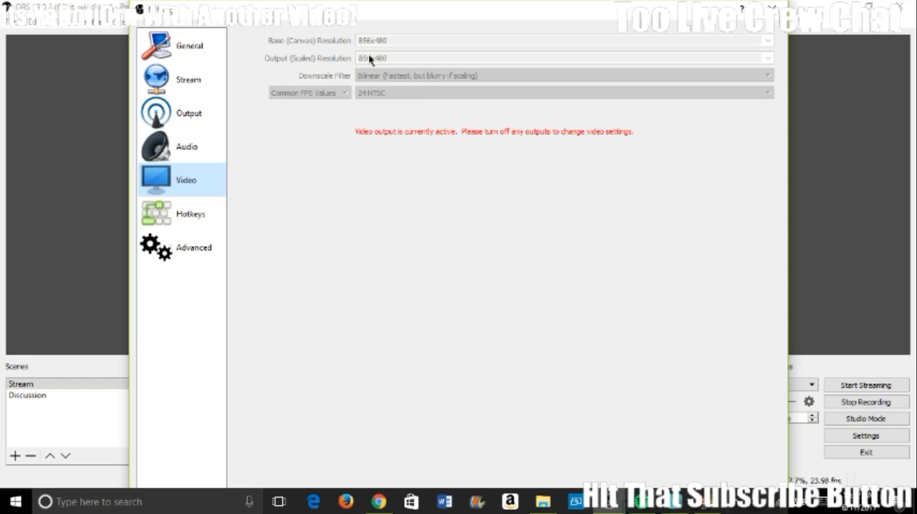
pyautogui.moveTo(405, 82)
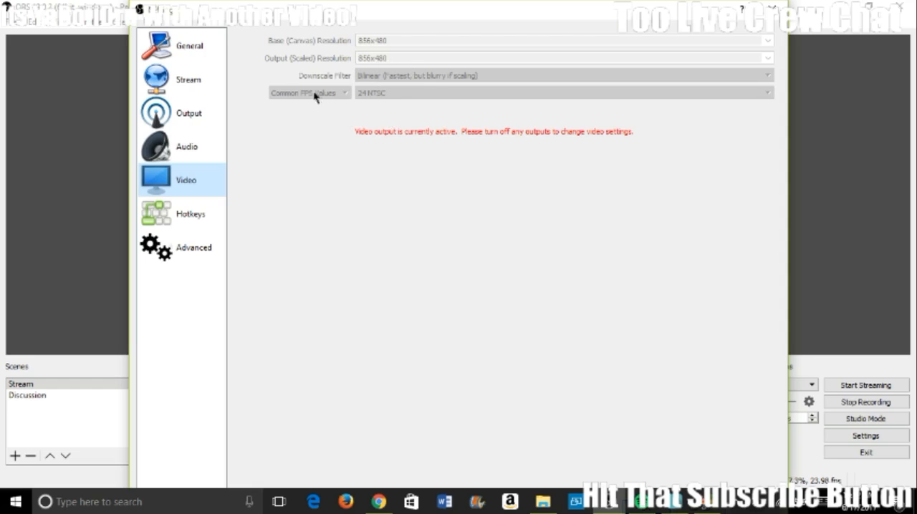
pyautogui.moveTo(401, 108)
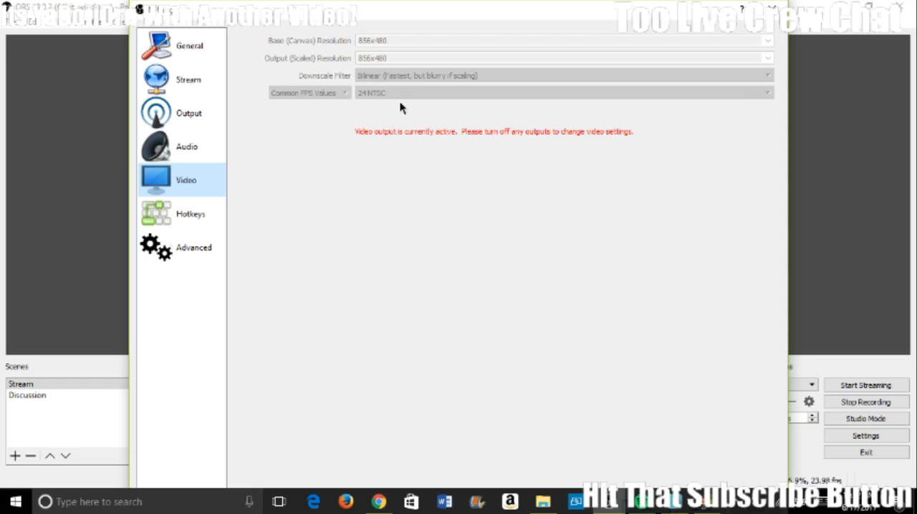
pyautogui.moveTo(371, 100)
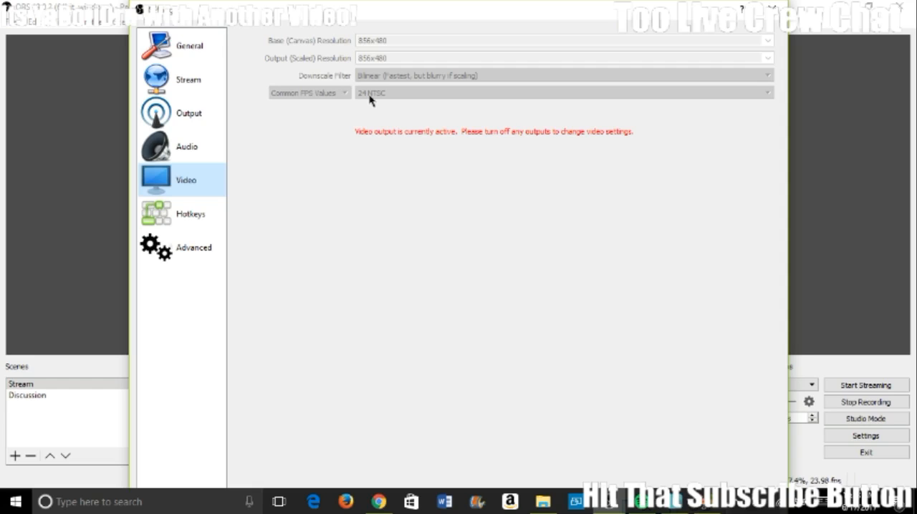
pyautogui.moveTo(552, 119)
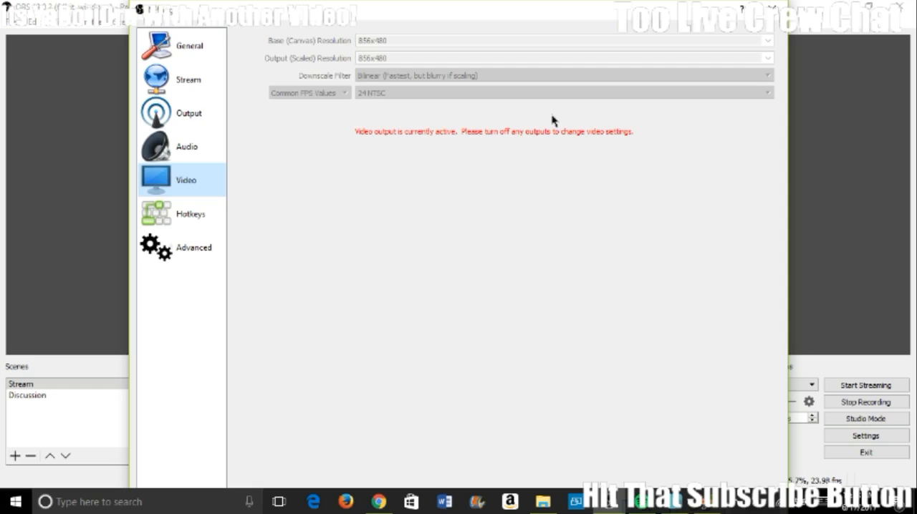
pyautogui.moveTo(810, 5)
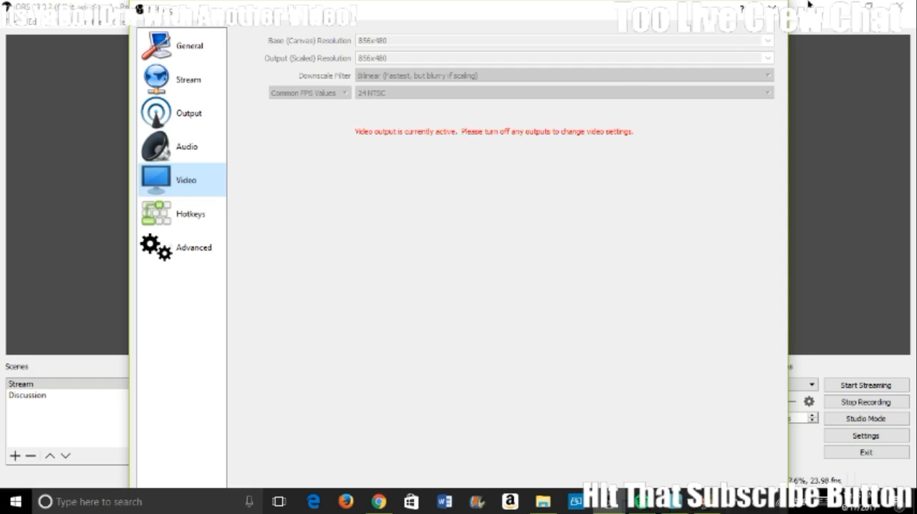